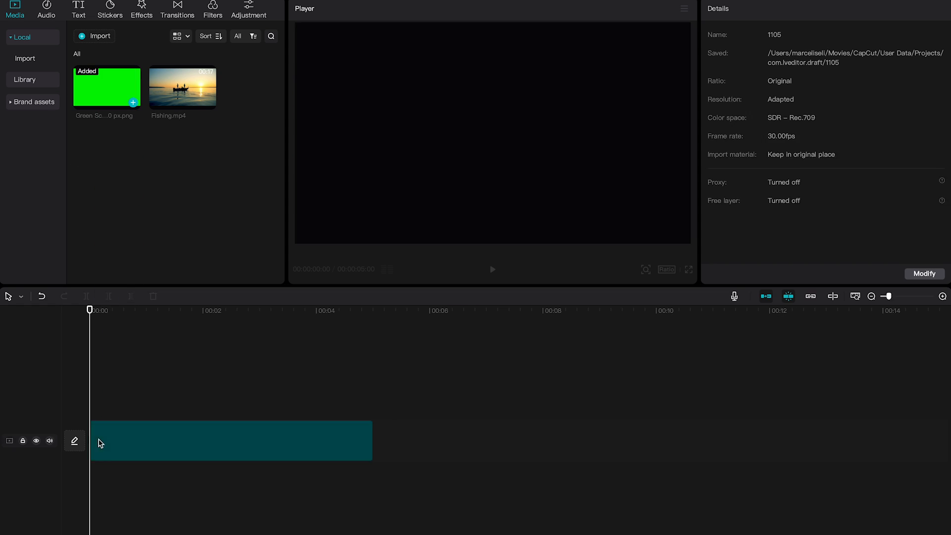
Add a Default text layer above the selected green screen clip from the Text library
click(231, 440)
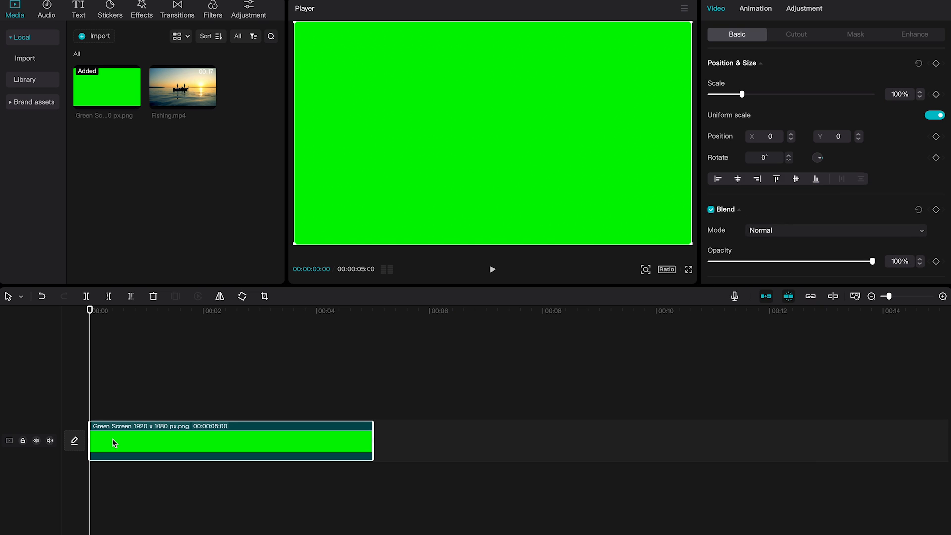
mouse_move(120, 77)
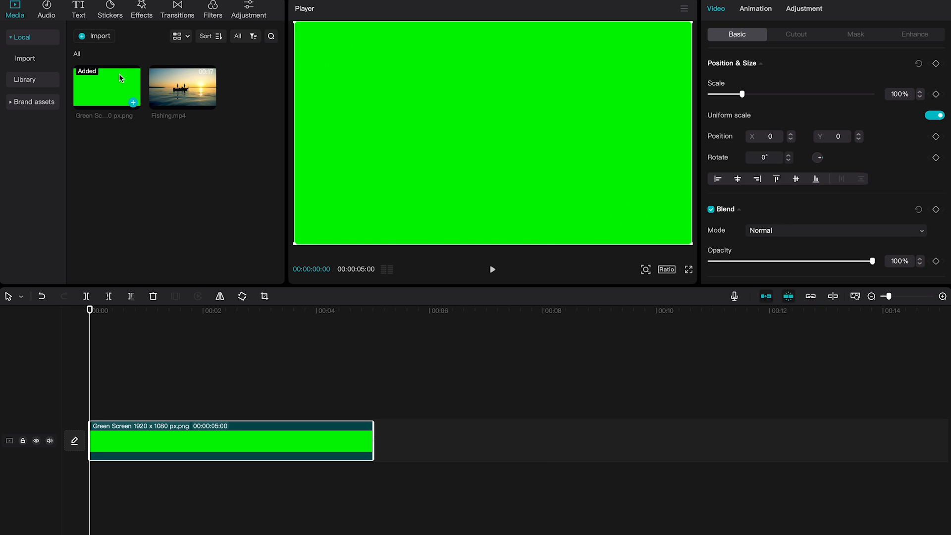
click(78, 9)
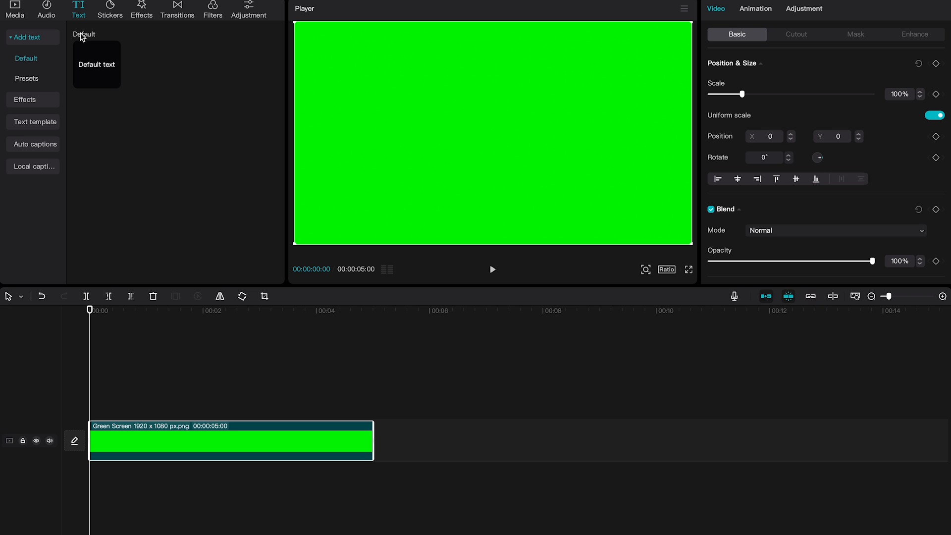
mouse_move(114, 82)
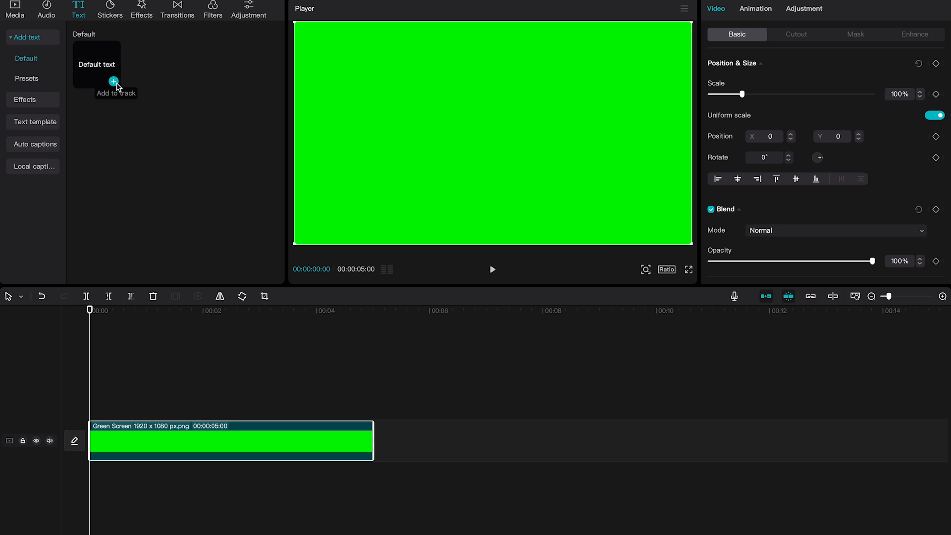
click(113, 82)
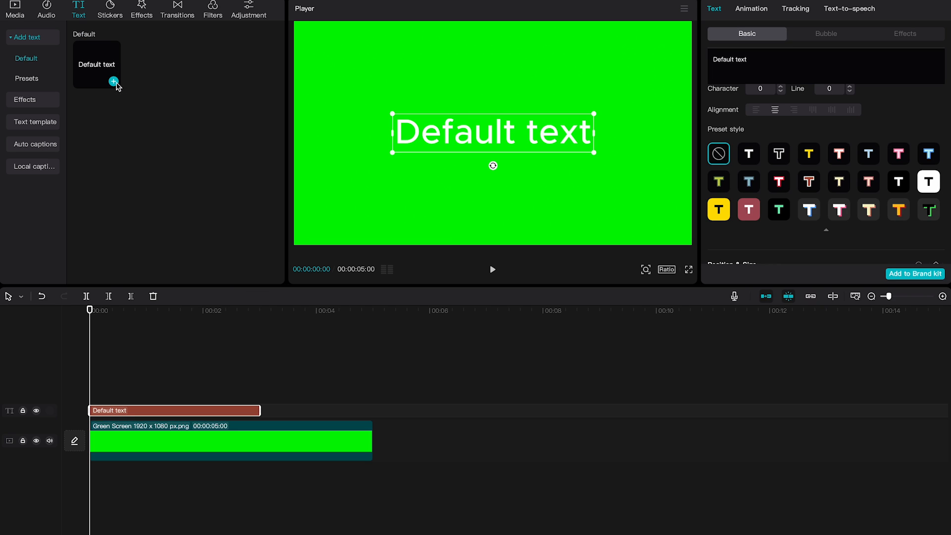
mouse_move(230, 363)
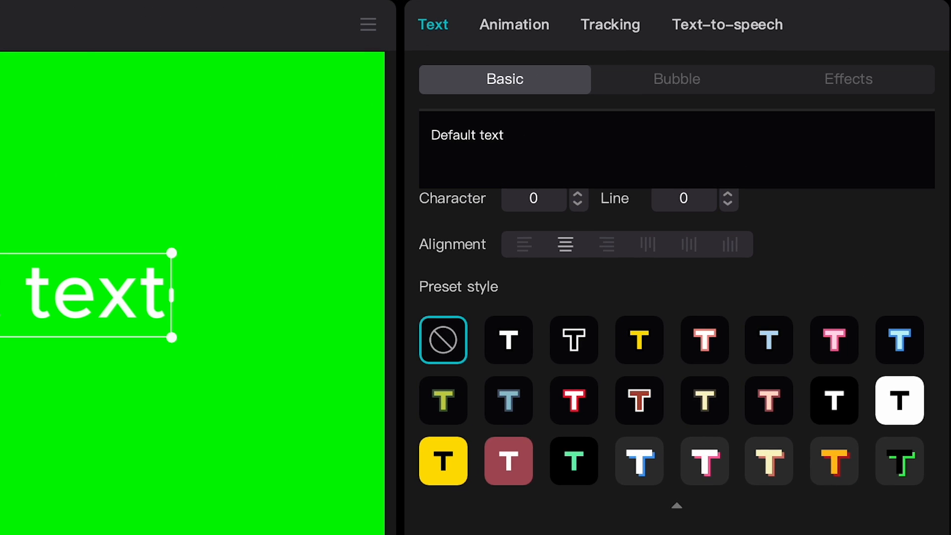
Replace the default text with MY WATERMARK and give it an outlined preset style
text(MY WATERMARK)
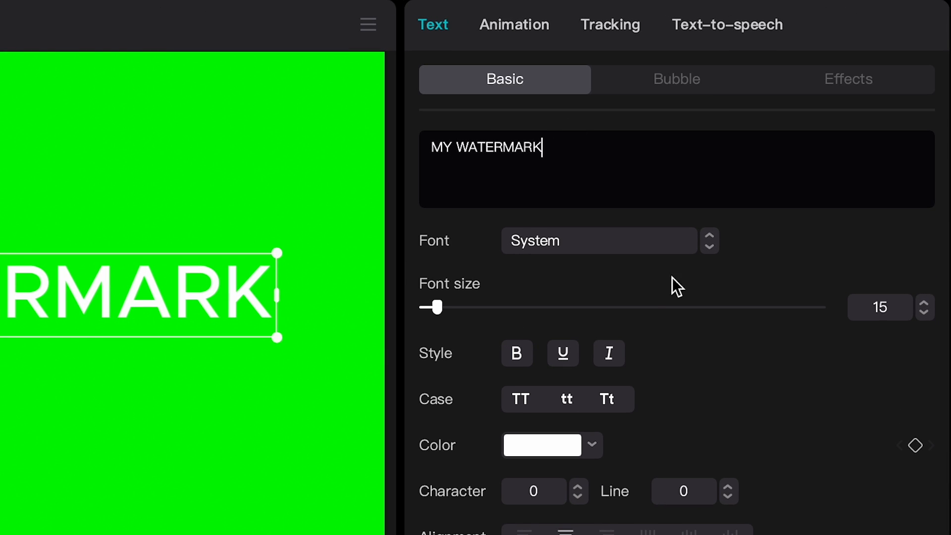
scroll(down, 3)
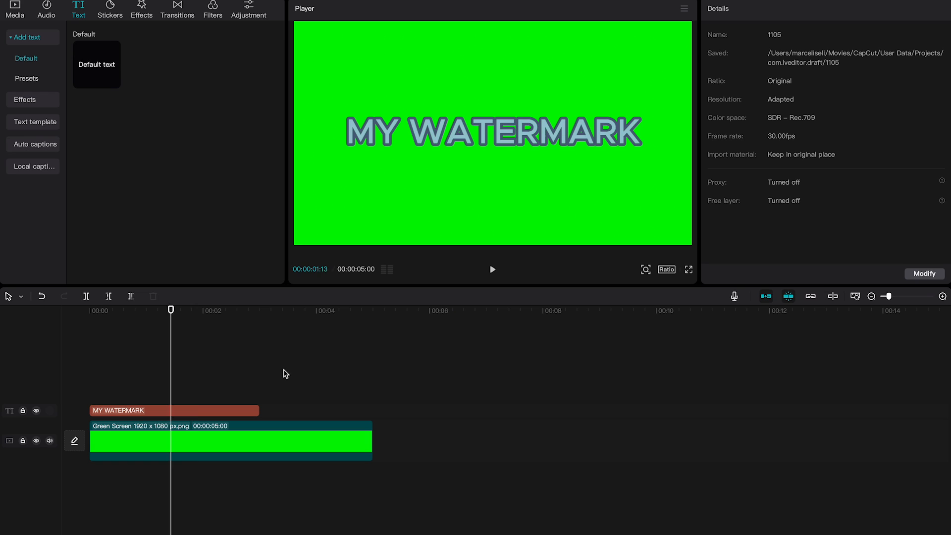
mouse_move(194, 472)
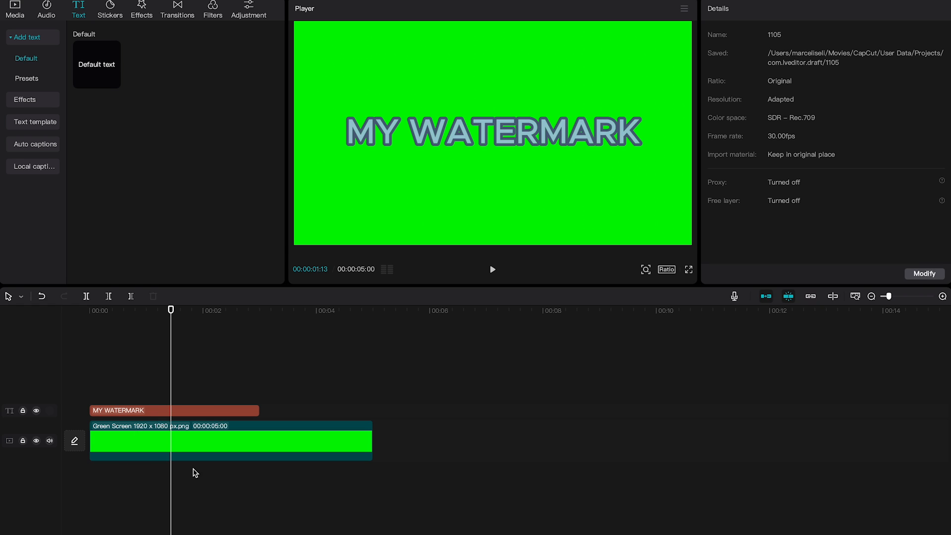
Stretch the MY WATERMARK text clip to the full five-second length of the green screen clip
click(174, 410)
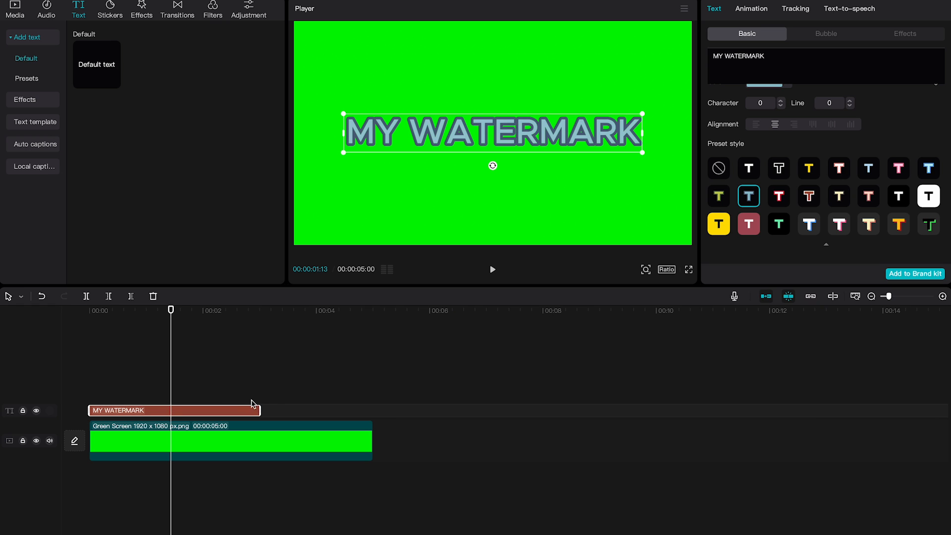
drag(259, 410, 348, 410)
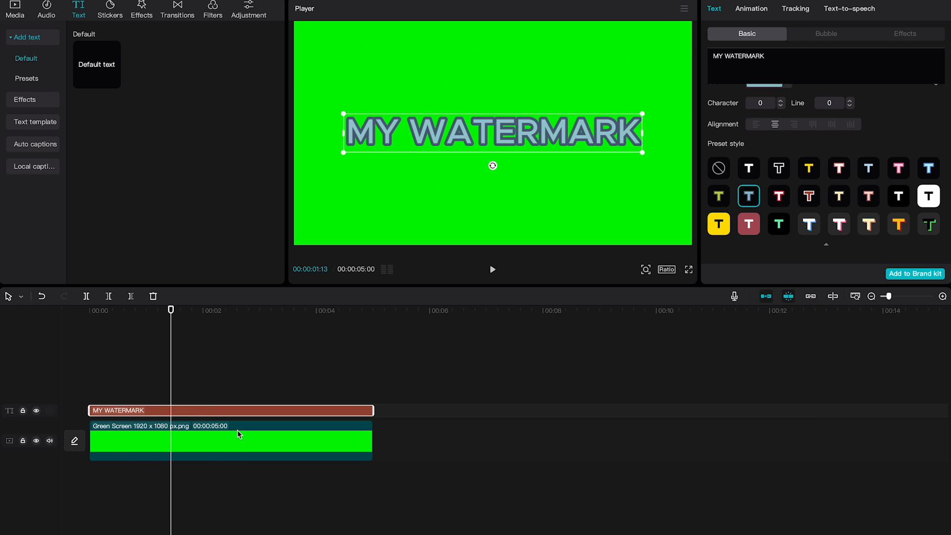
mouse_move(383, 369)
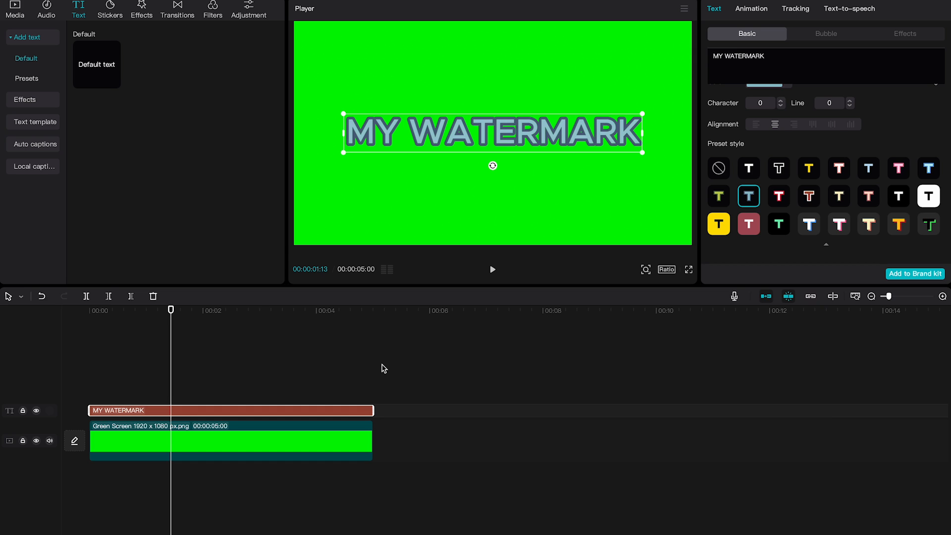
mouse_move(289, 369)
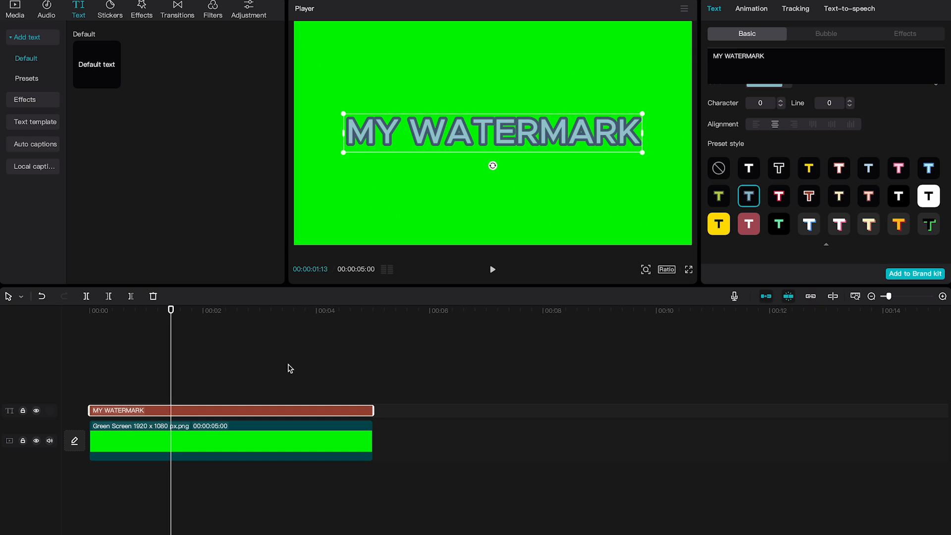
mouse_move(264, 356)
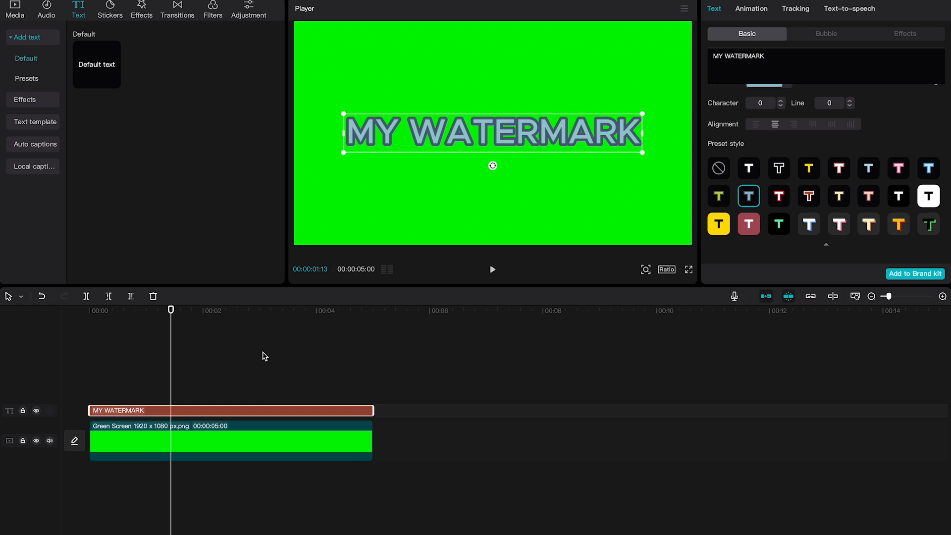
mouse_move(273, 355)
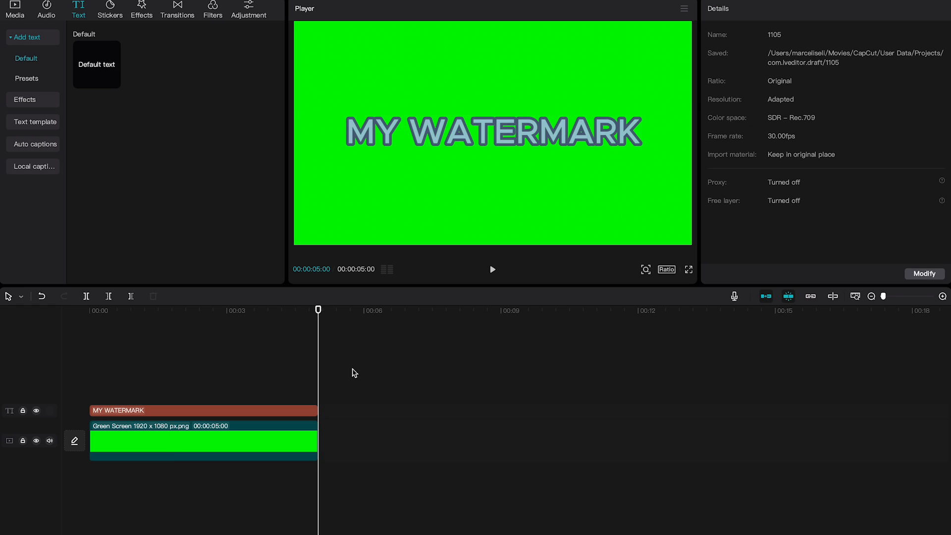
mouse_move(428, 366)
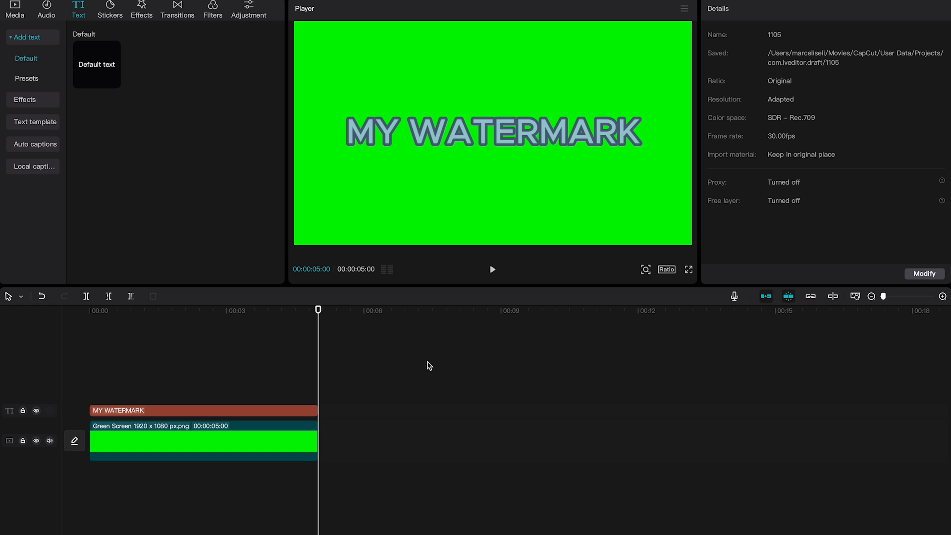
Extend the green screen and MY WATERMARK clips out to 00:03:09:02
click(203, 410)
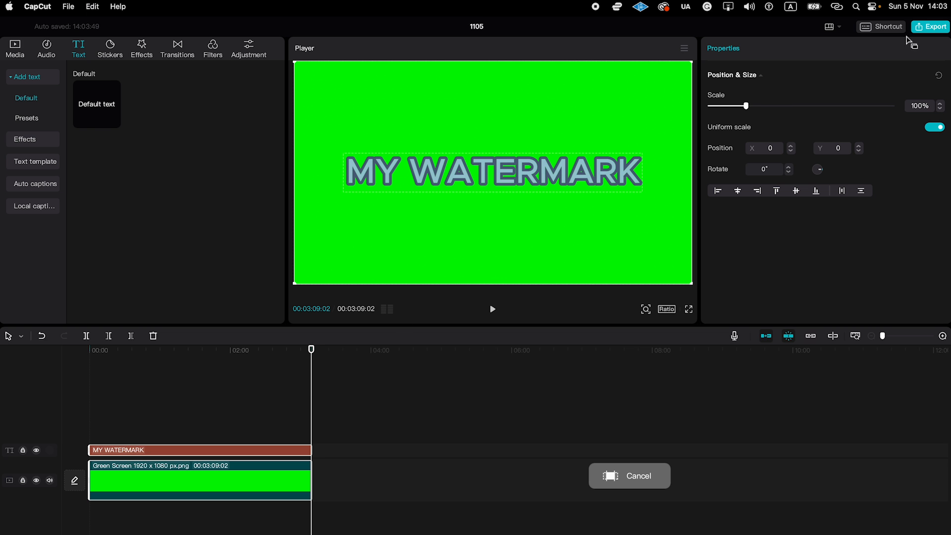
Export the project as a 1080P mp4 titled mywatermarknew, then bring up the project menu
click(930, 26)
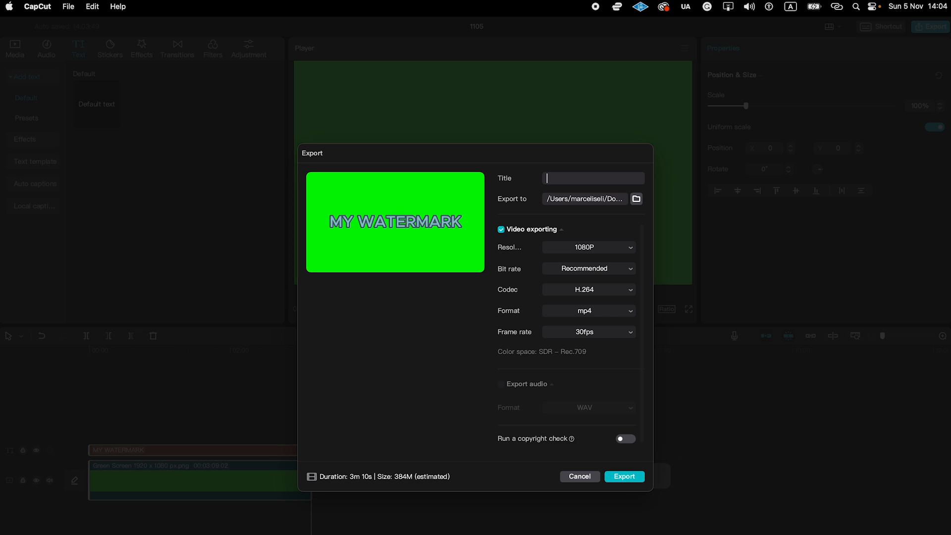
text(mywatermarknew)
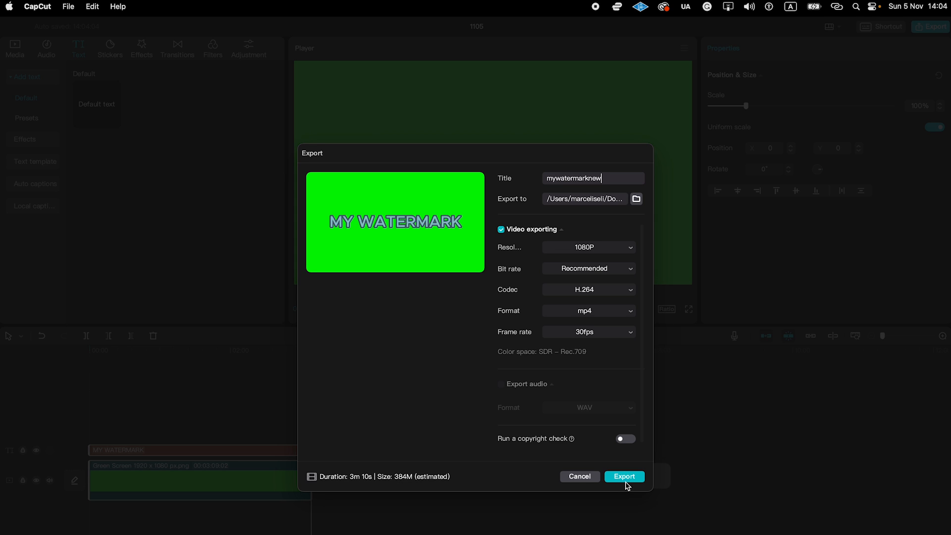
click(624, 477)
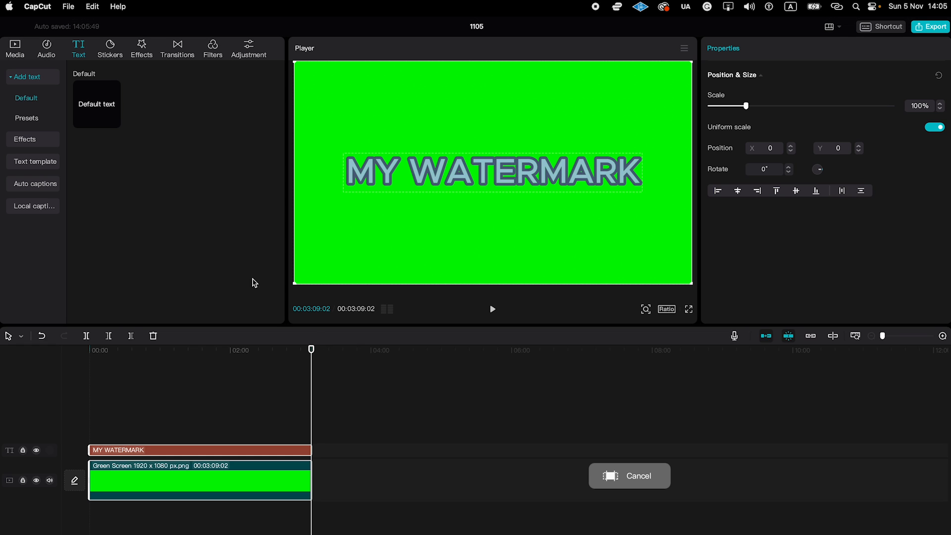
click(69, 7)
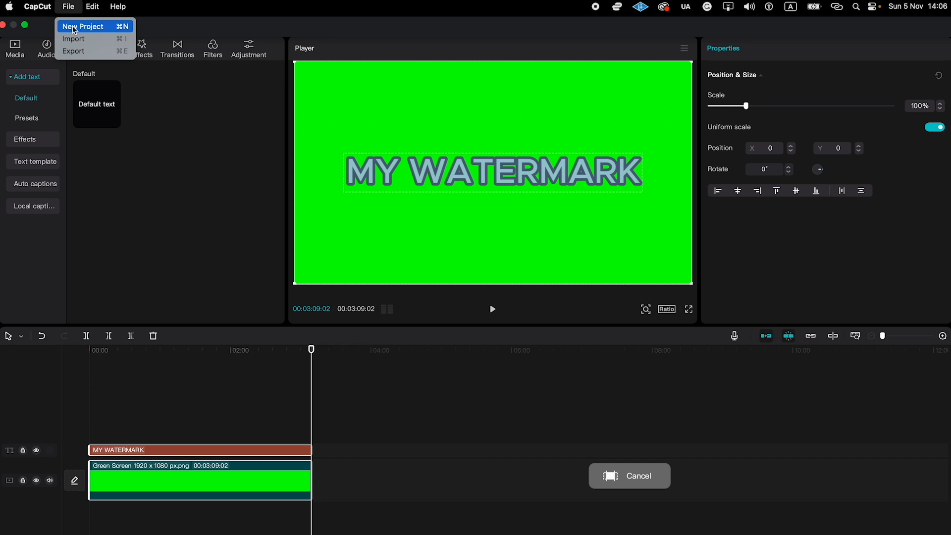
Start a new project and import mywatermarknew.mp4 from Documents into its media
click(68, 7)
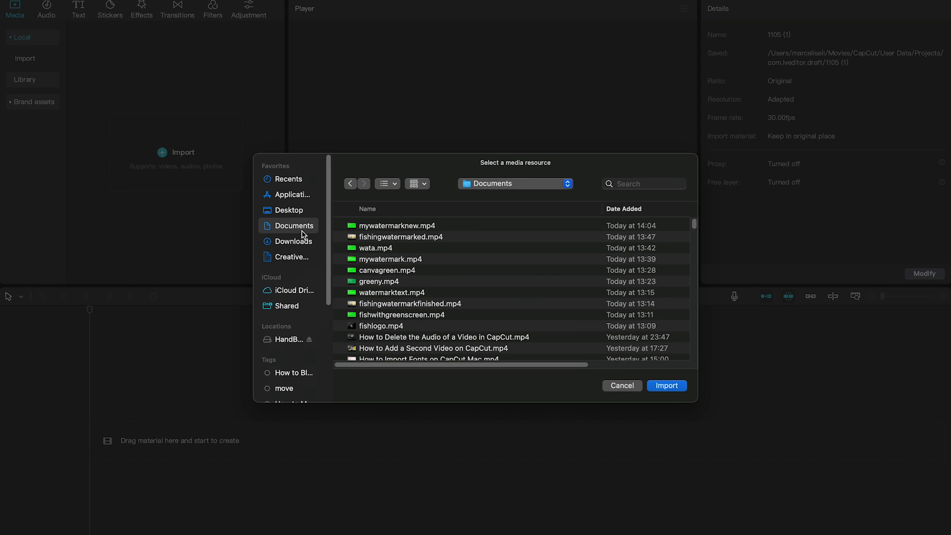
click(376, 248)
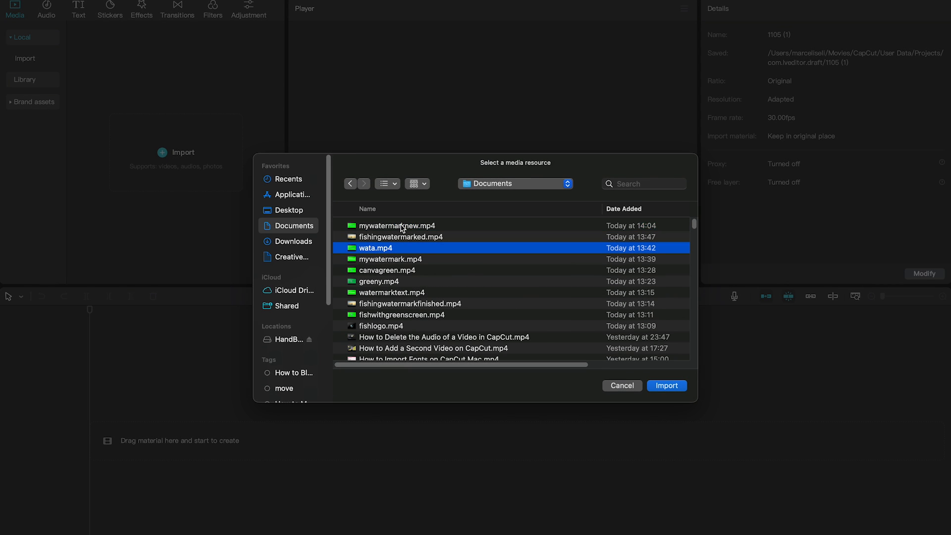
click(396, 225)
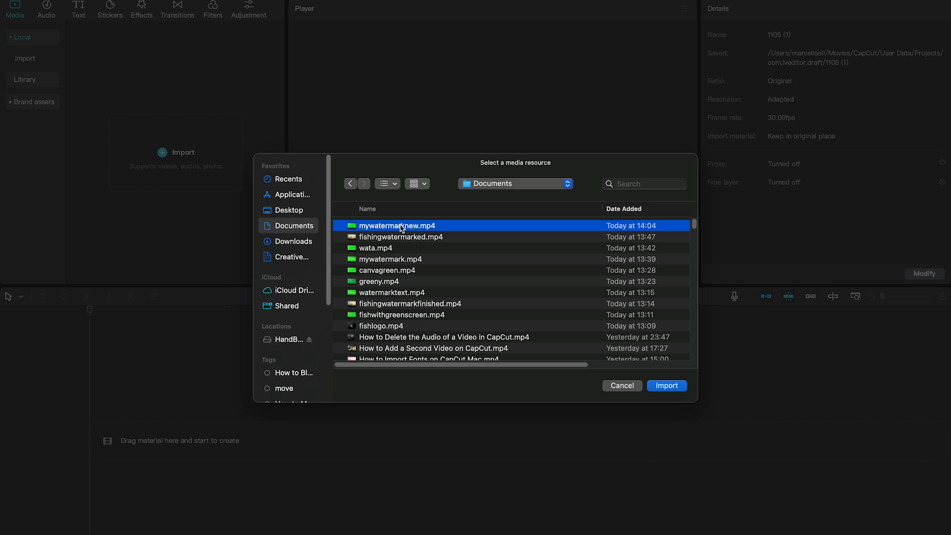
click(666, 385)
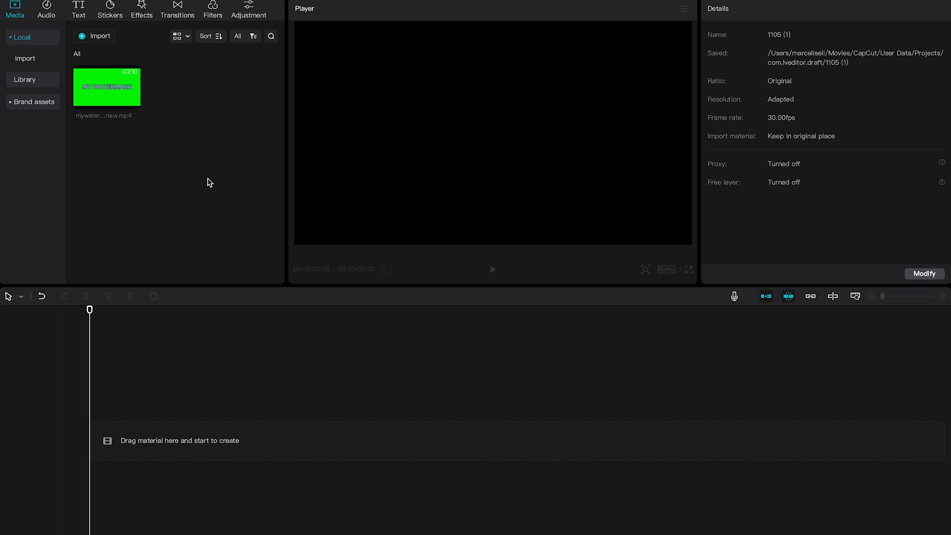
mouse_move(161, 111)
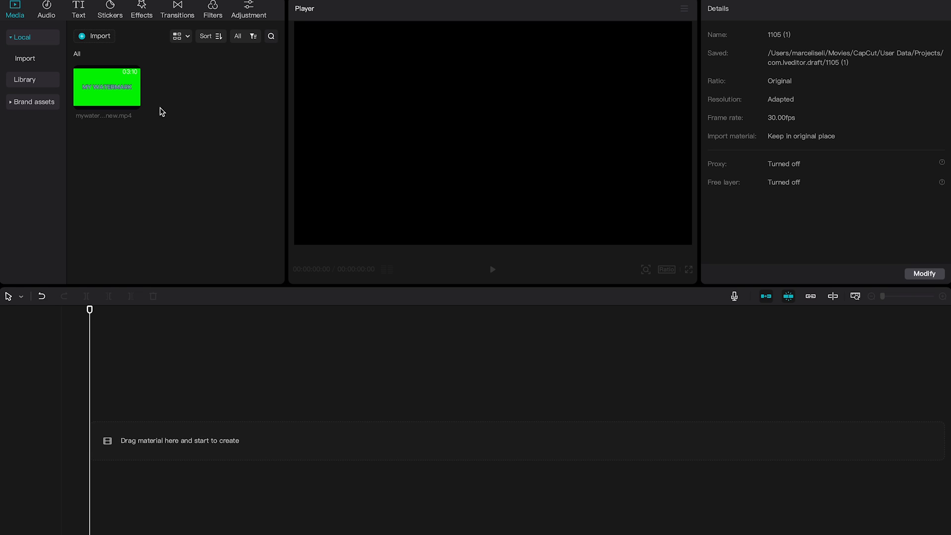
Import Fishing.mp4 onto the timeline and layer the green MY WATERMARK clip on a track above it
click(98, 35)
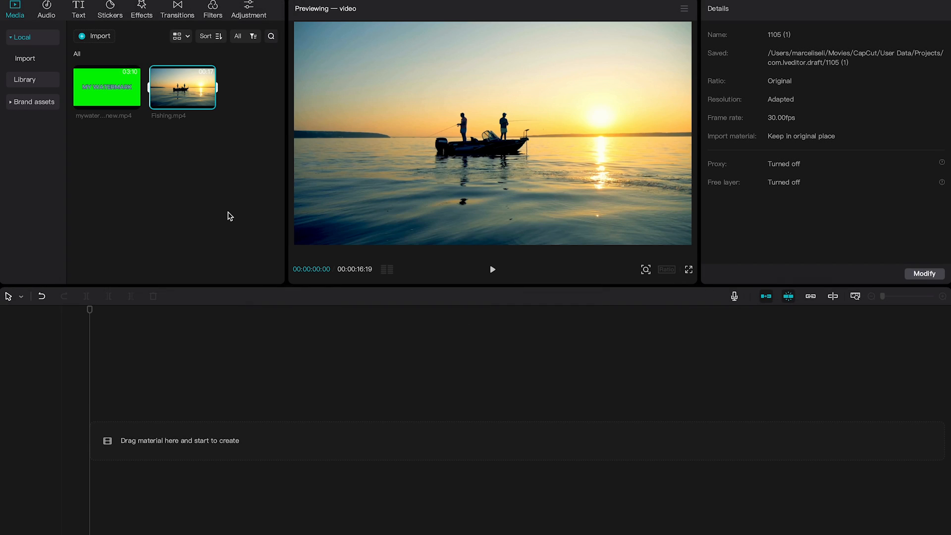
drag(183, 88, 255, 414)
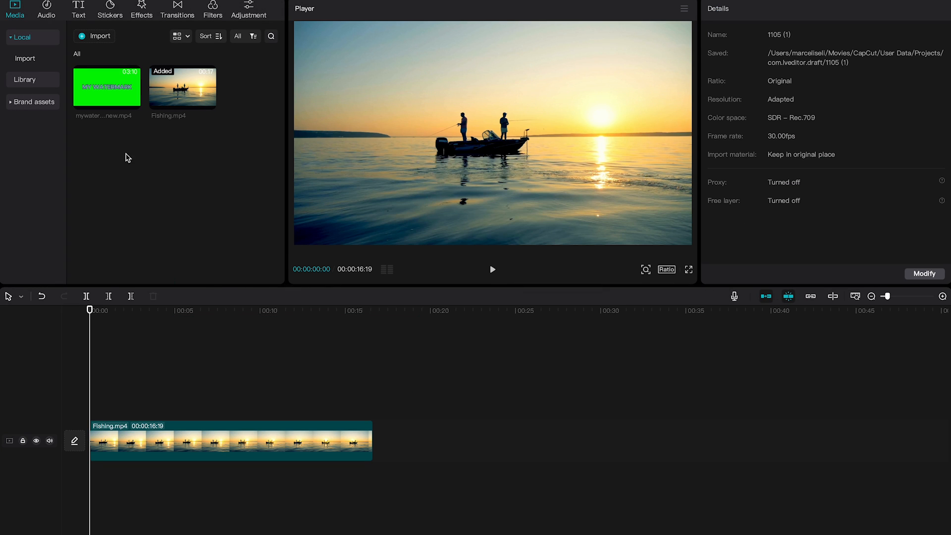
drag(107, 87, 95, 400)
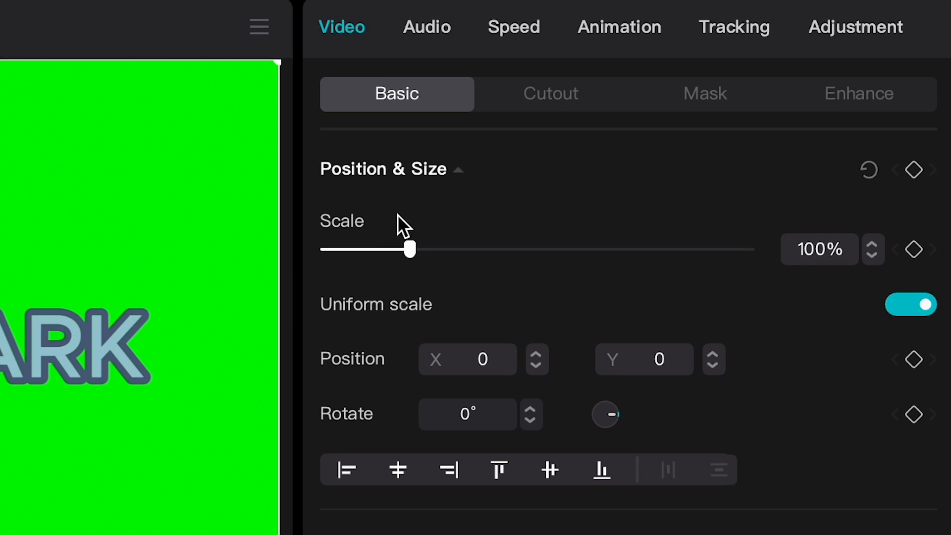
Enable Chroma key under Cutout and sample the green background with the Color picker
click(550, 93)
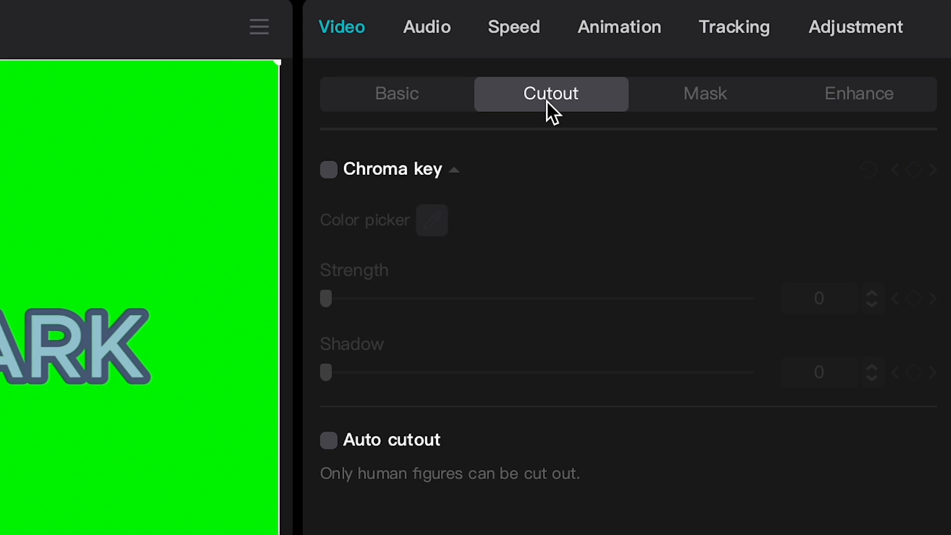
click(327, 169)
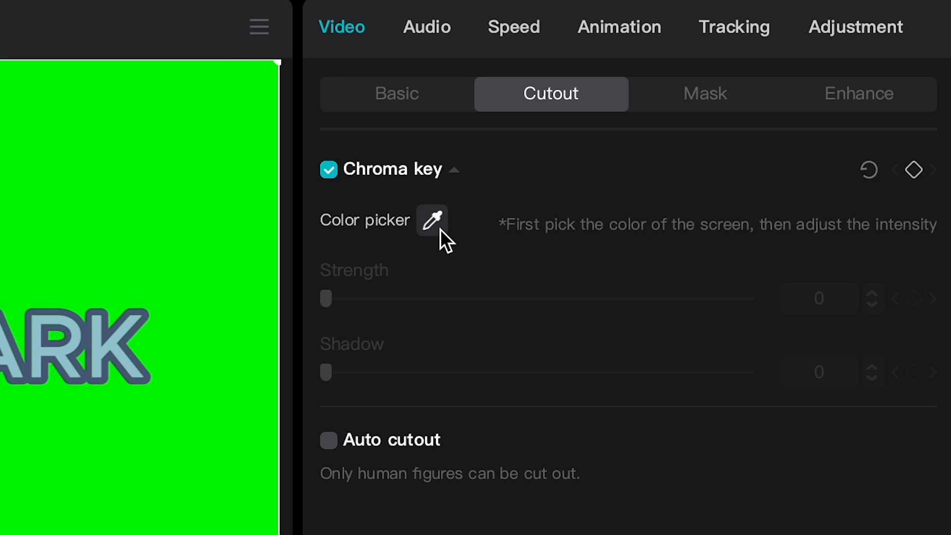
click(432, 220)
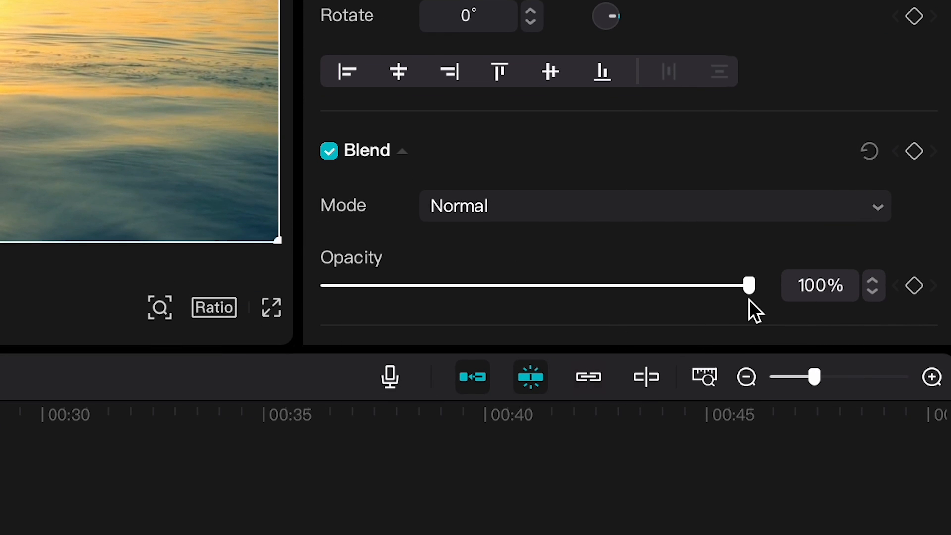
Lower the watermark clip's Blend Opacity so MY WATERMARK looks faint over the sunset
drag(751, 284, 415, 284)
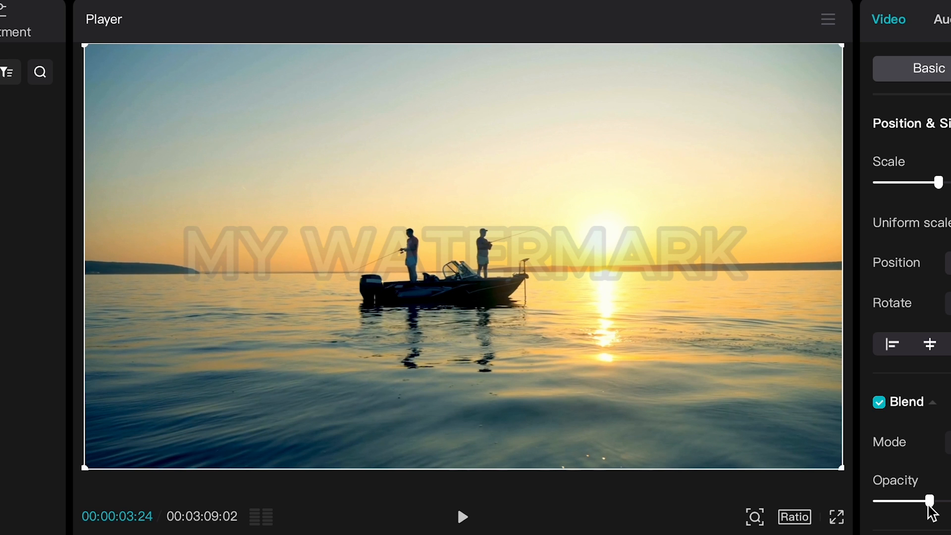
mouse_move(422, 240)
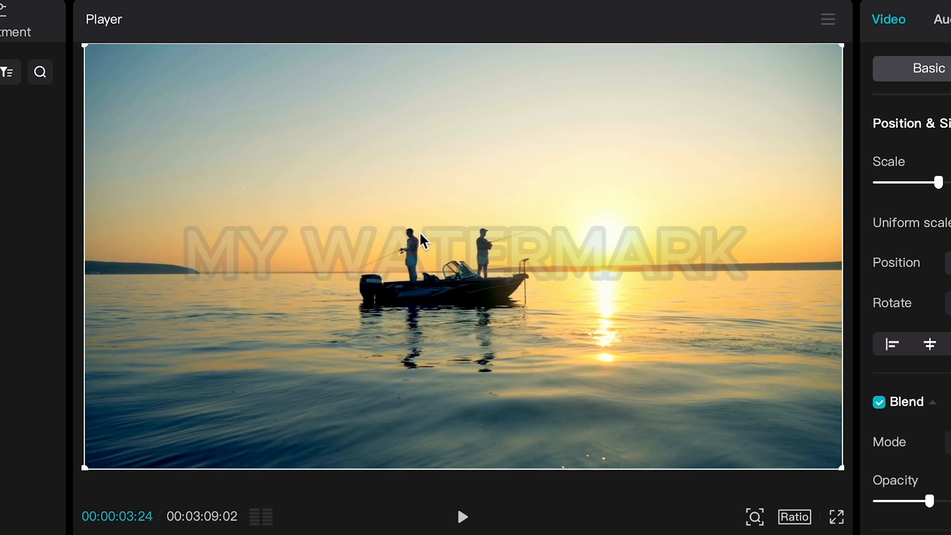
mouse_move(321, 263)
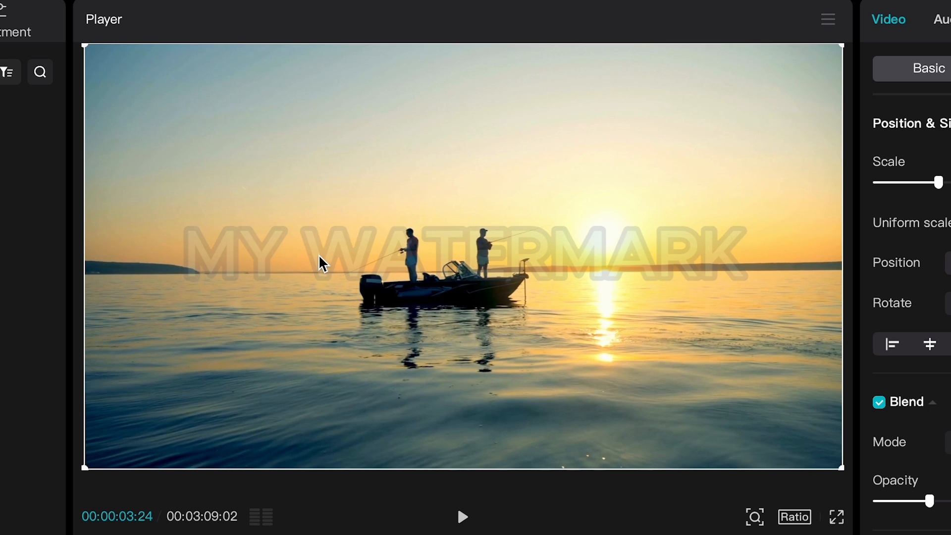
mouse_move(346, 260)
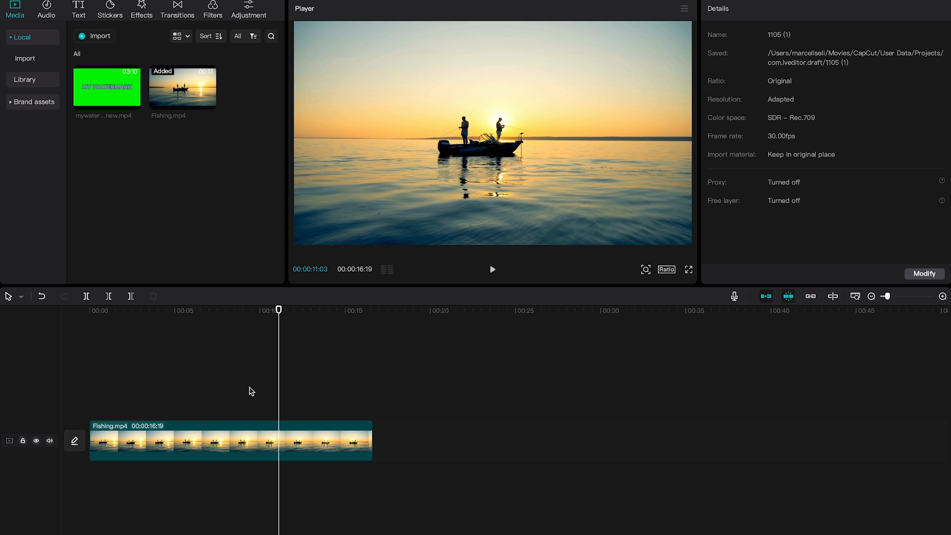
mouse_move(254, 394)
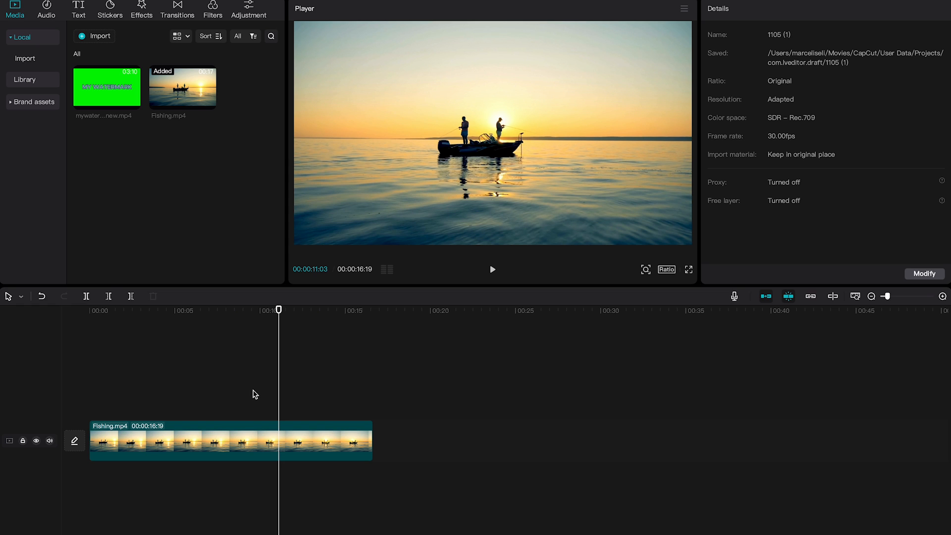
Import FishingLogoTransBackground.png from Downloads as the logo overlay above Fishing.mp4
click(99, 35)
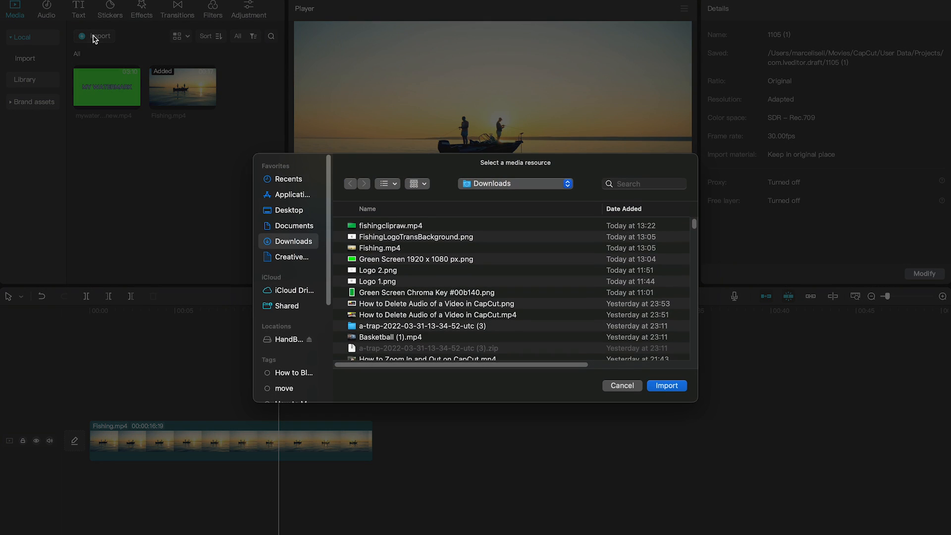
click(415, 237)
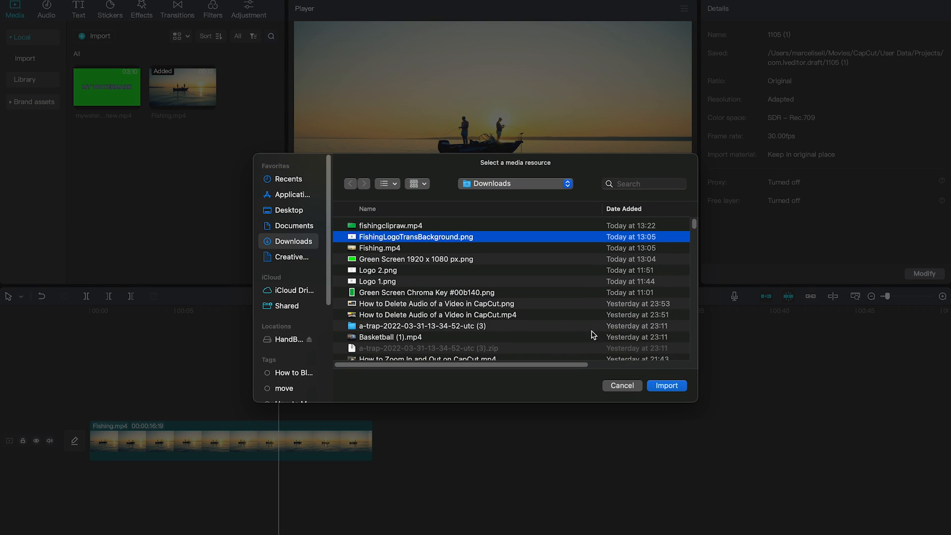
click(666, 385)
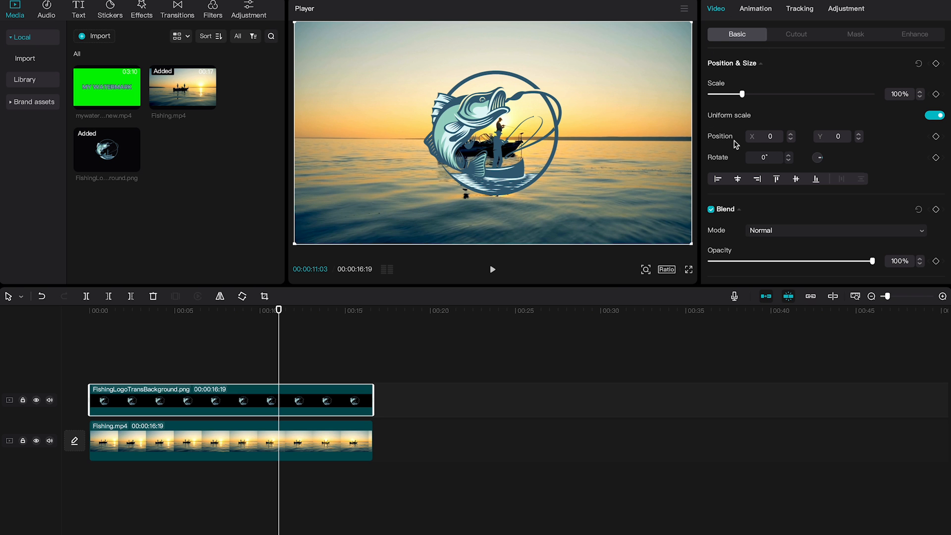
Fade the logo to about 61% opacity and preview the watermarked video full screen
drag(872, 260, 808, 261)
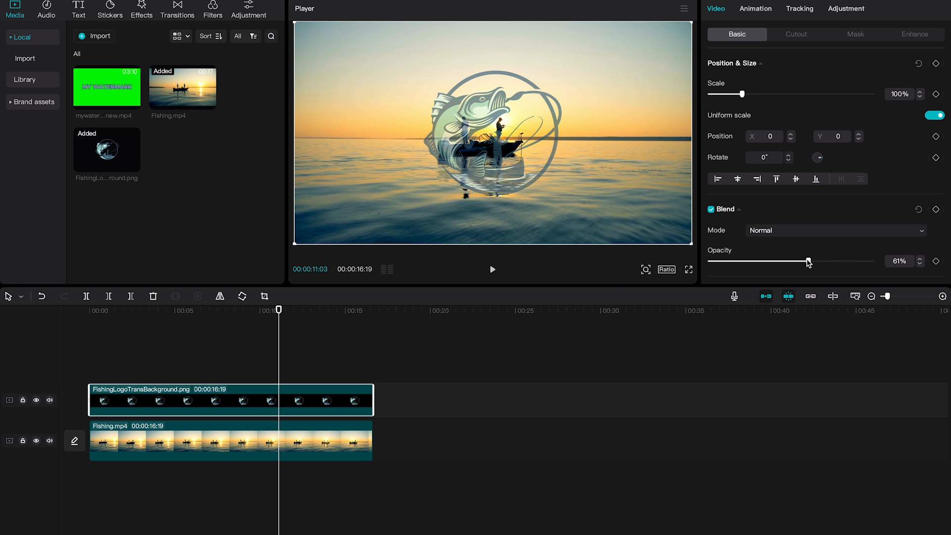
click(689, 270)
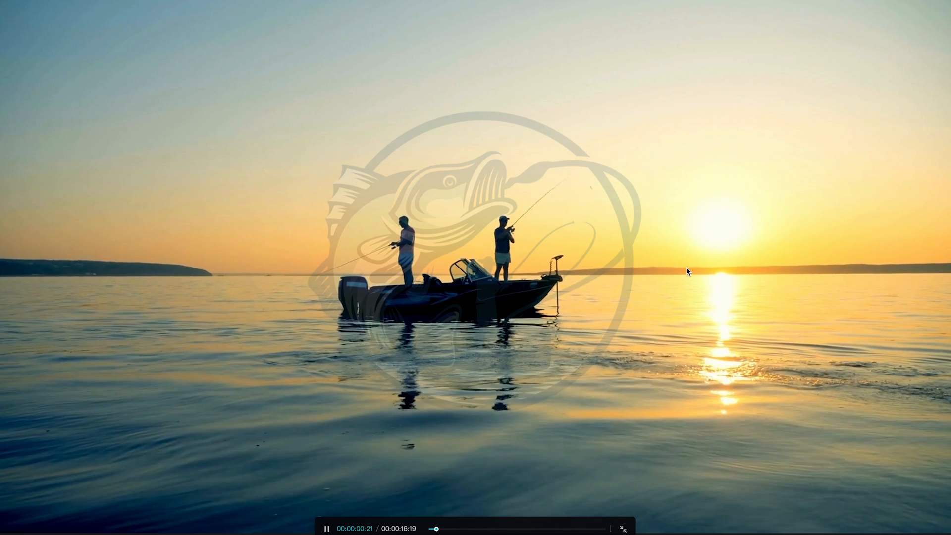